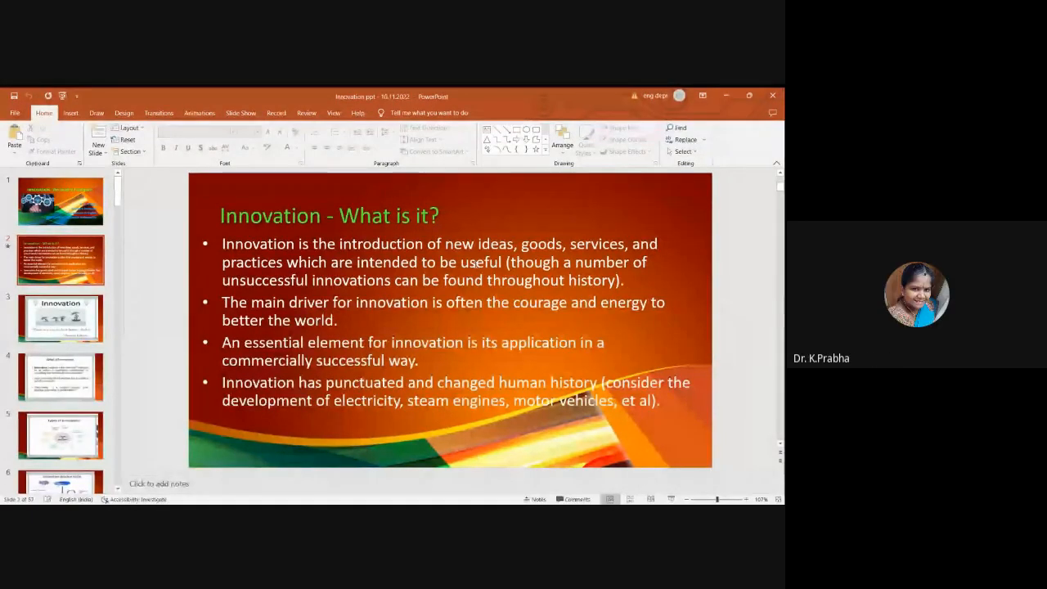
Show the 'Difference between invention, innovation and creativity' slide with its comparison table.
click(58, 318)
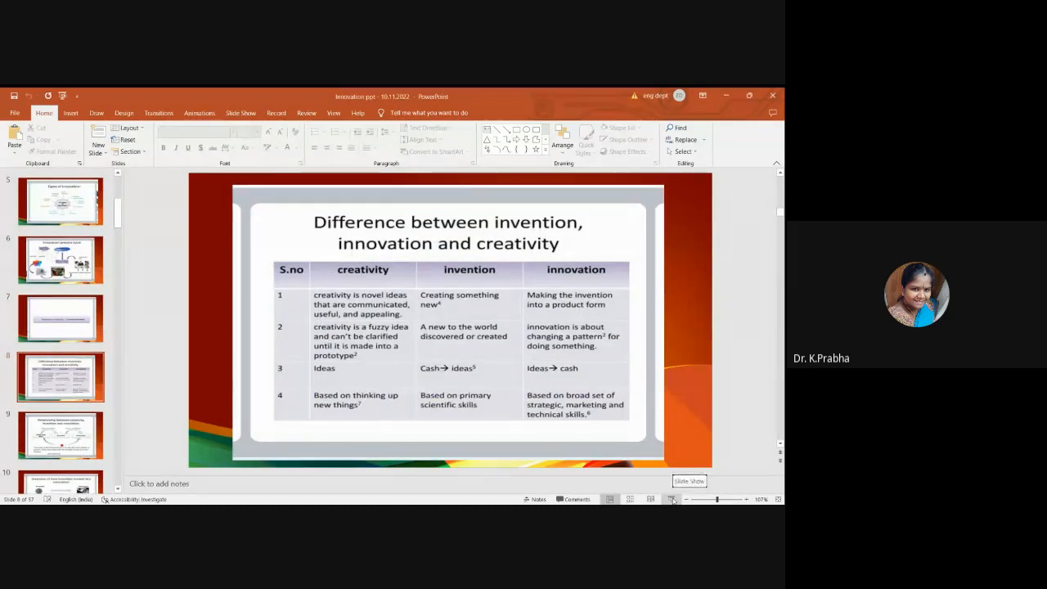
click(59, 318)
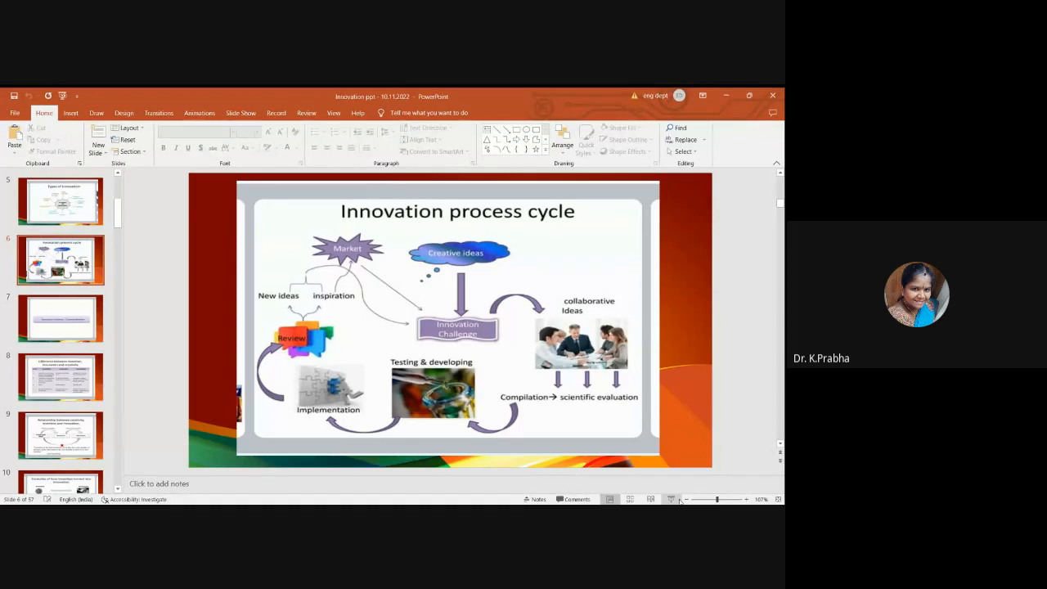
mouse_move(678, 501)
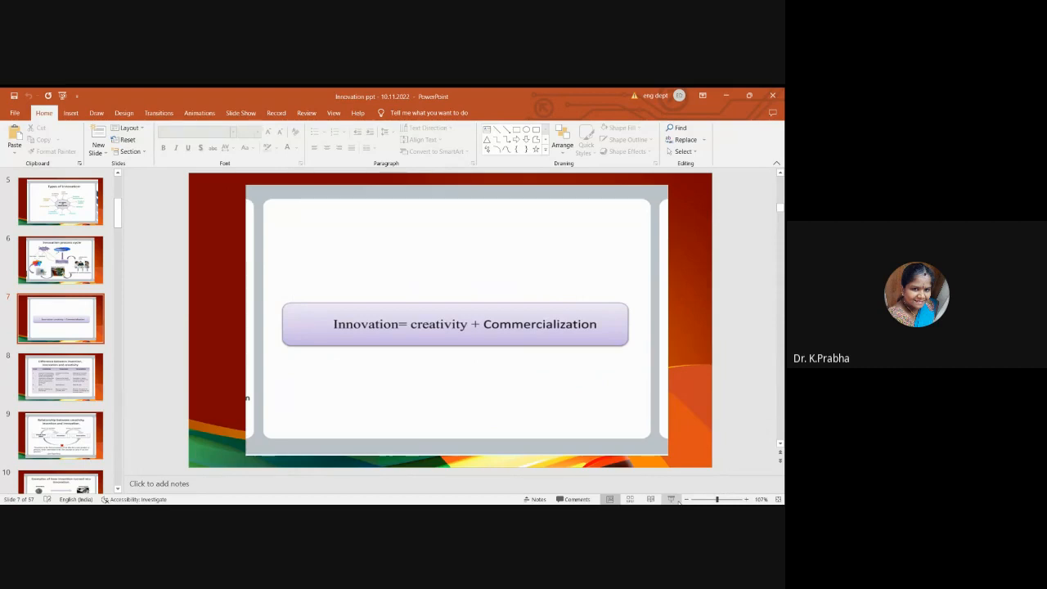
click(61, 376)
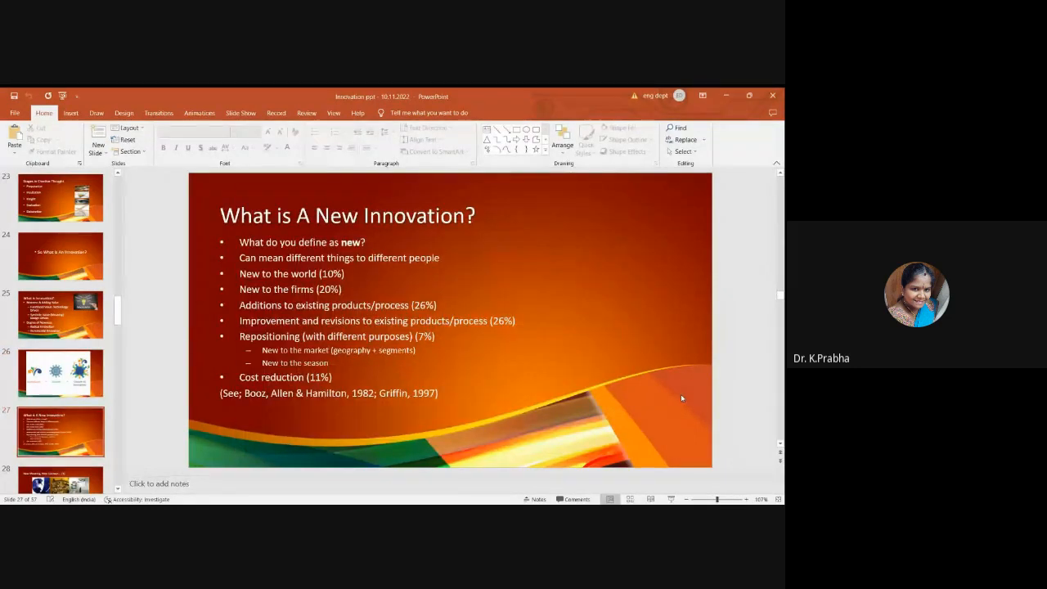
Advance past the Innovation plus Culture slide to 'Revolutionise Existing Concepts' with its six pictures.
click(61, 373)
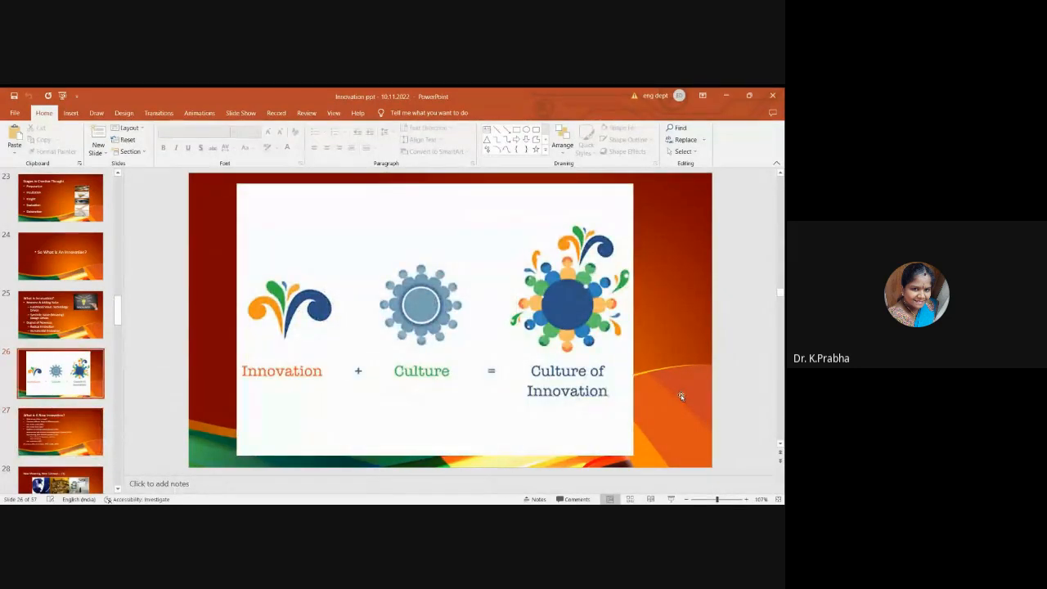
click(60, 432)
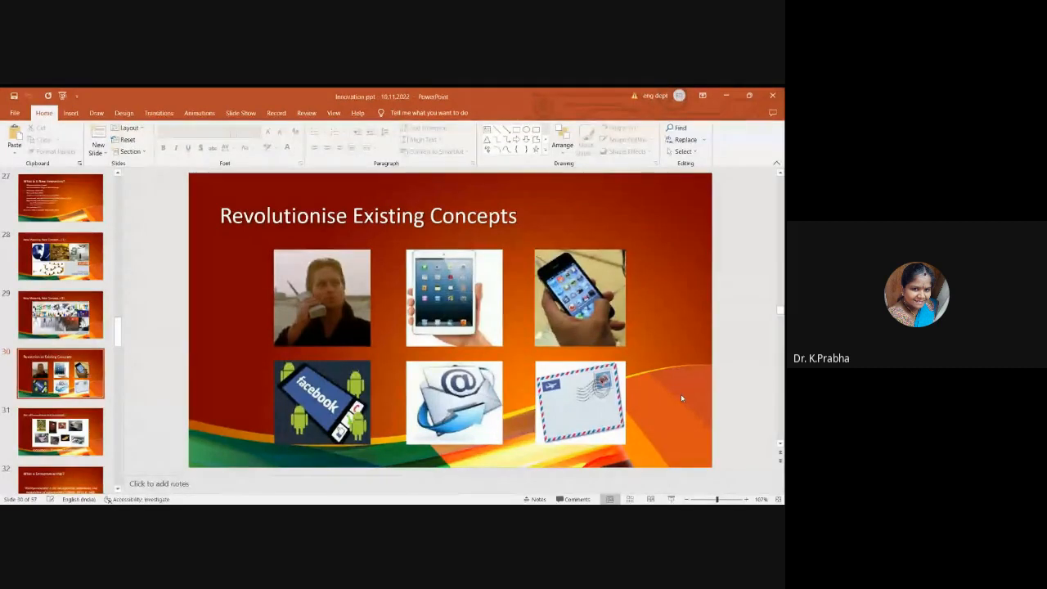
click(61, 432)
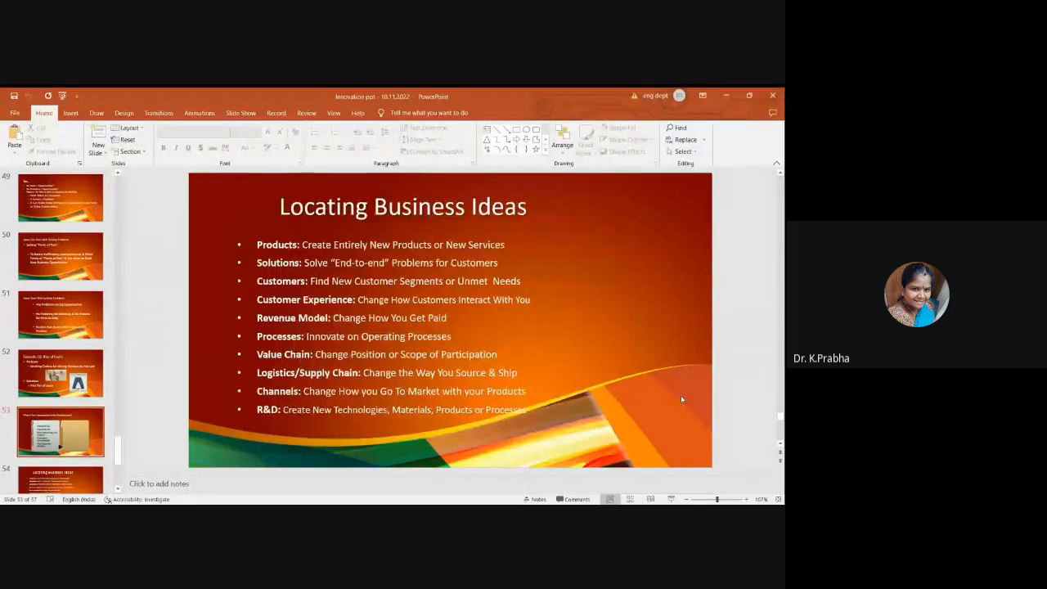
scroll(down, 3)
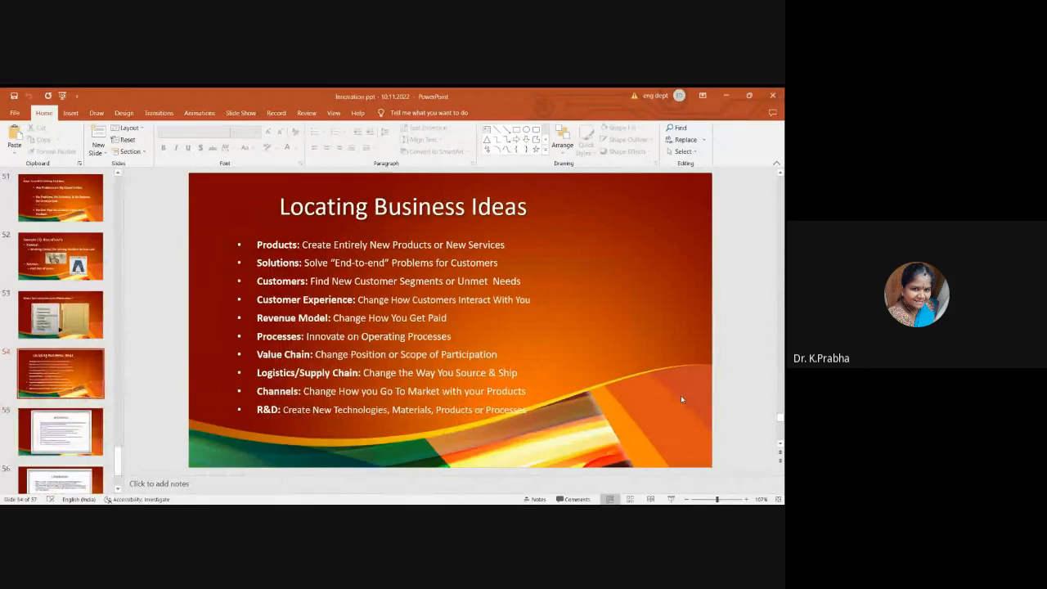